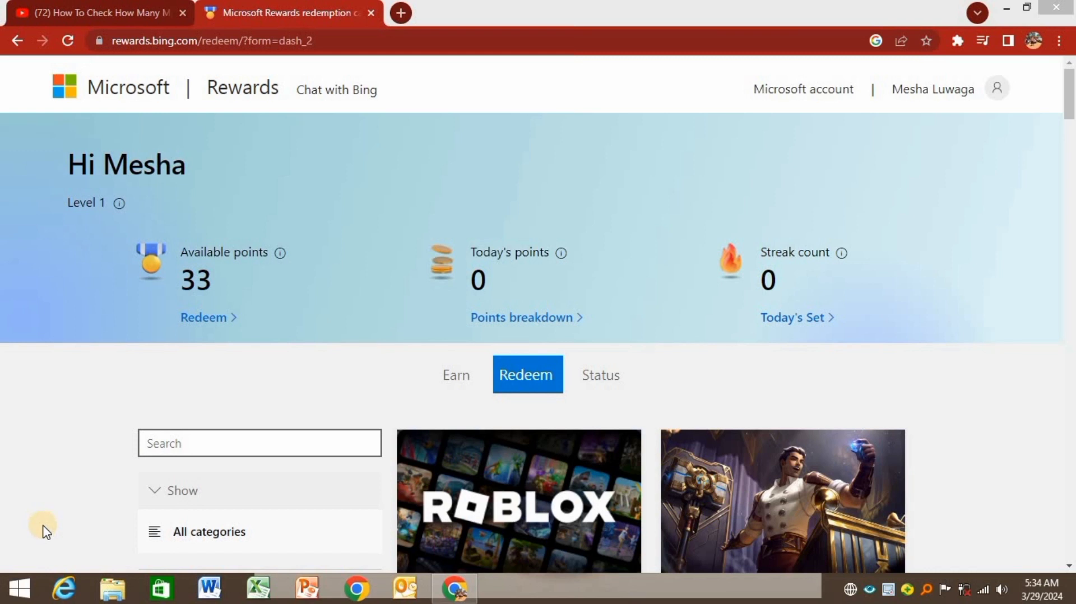
mouse_move(199, 288)
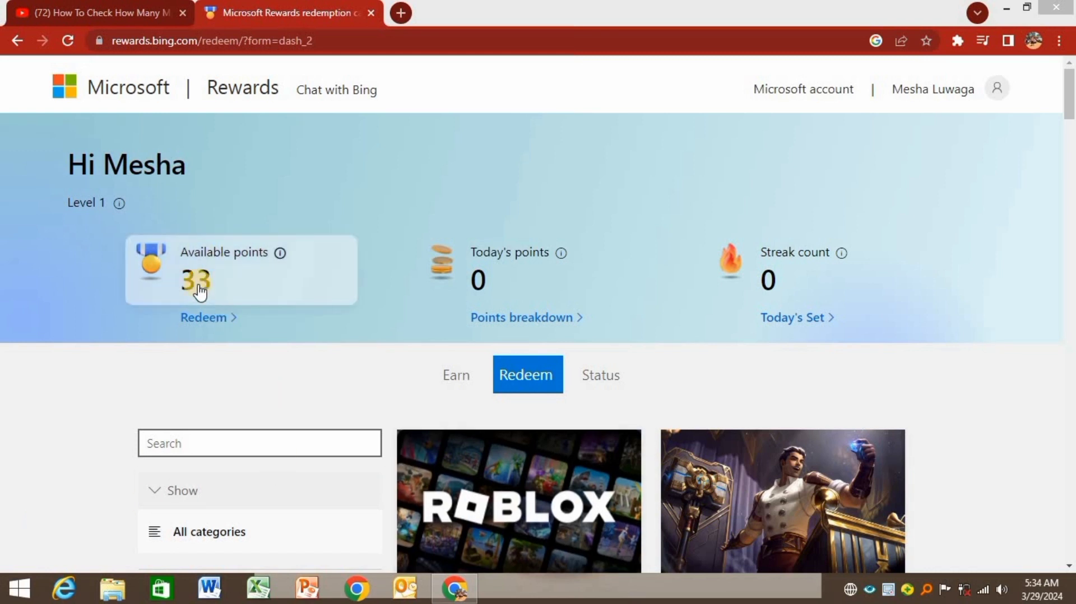
mouse_move(259, 247)
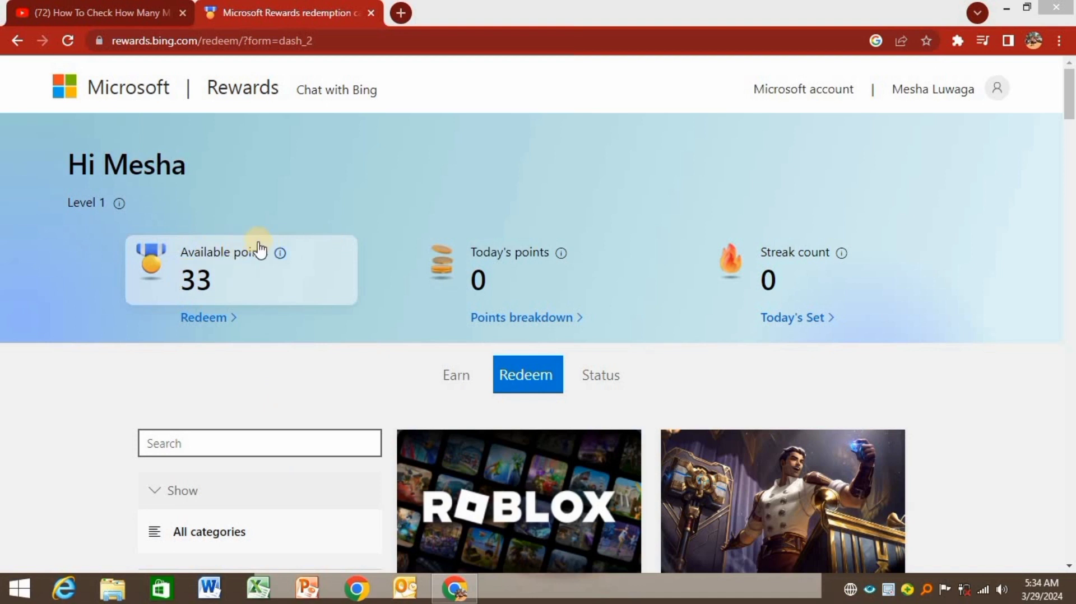
mouse_move(246, 266)
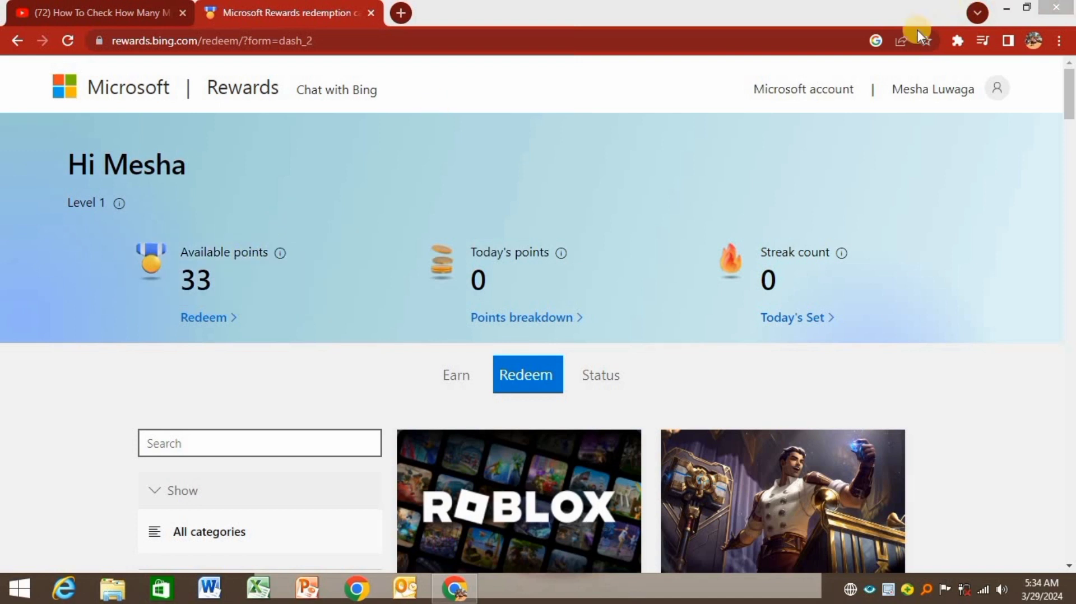
mouse_move(301, 14)
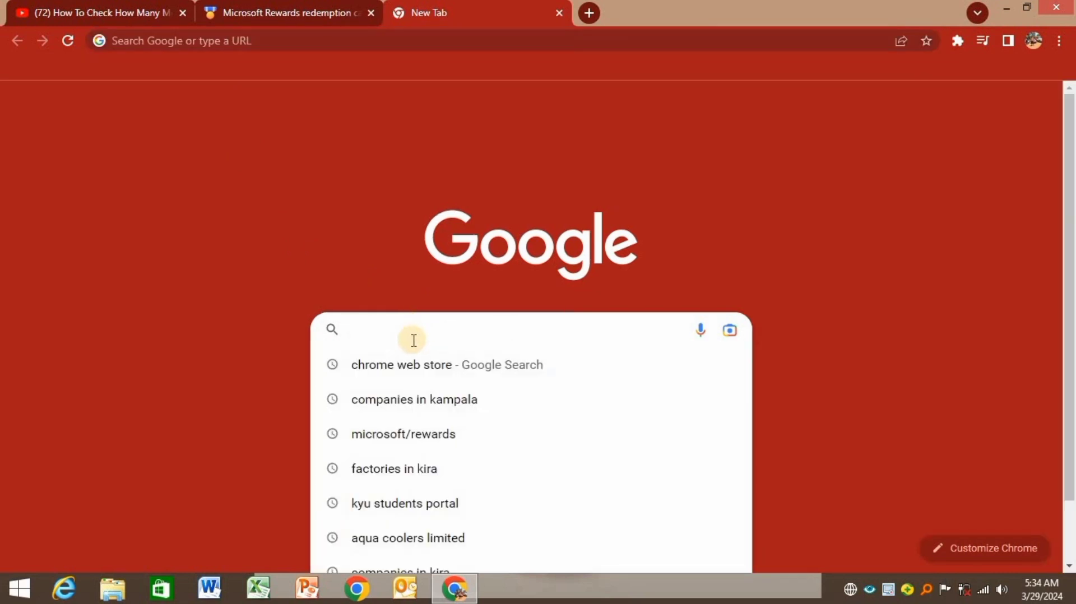
mouse_move(410, 365)
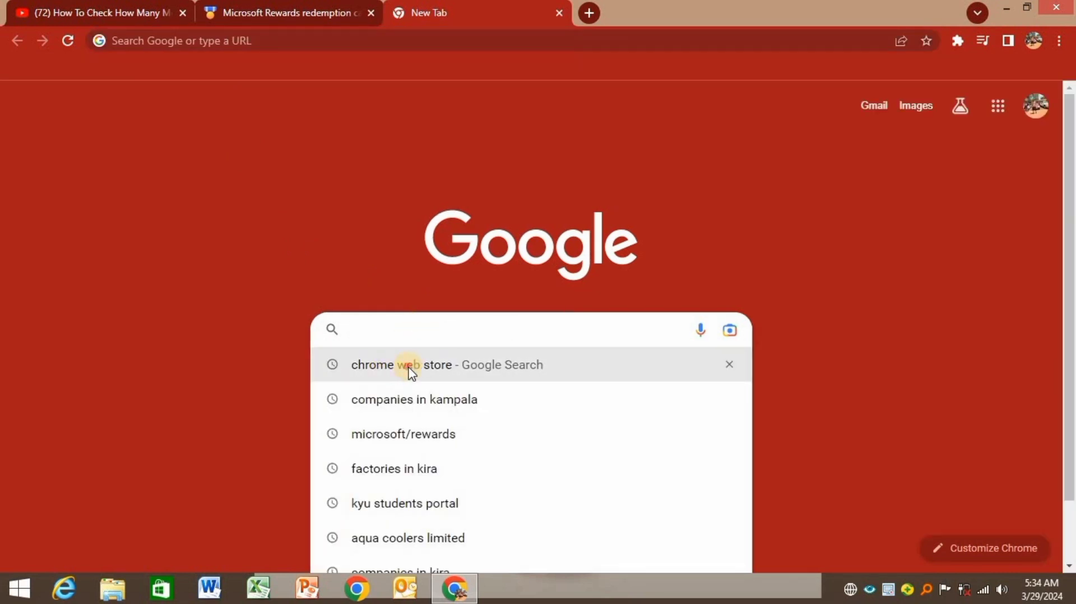
Search Google for 'chrome web store' and open the Chrome Web Store result.
left_click(407, 364)
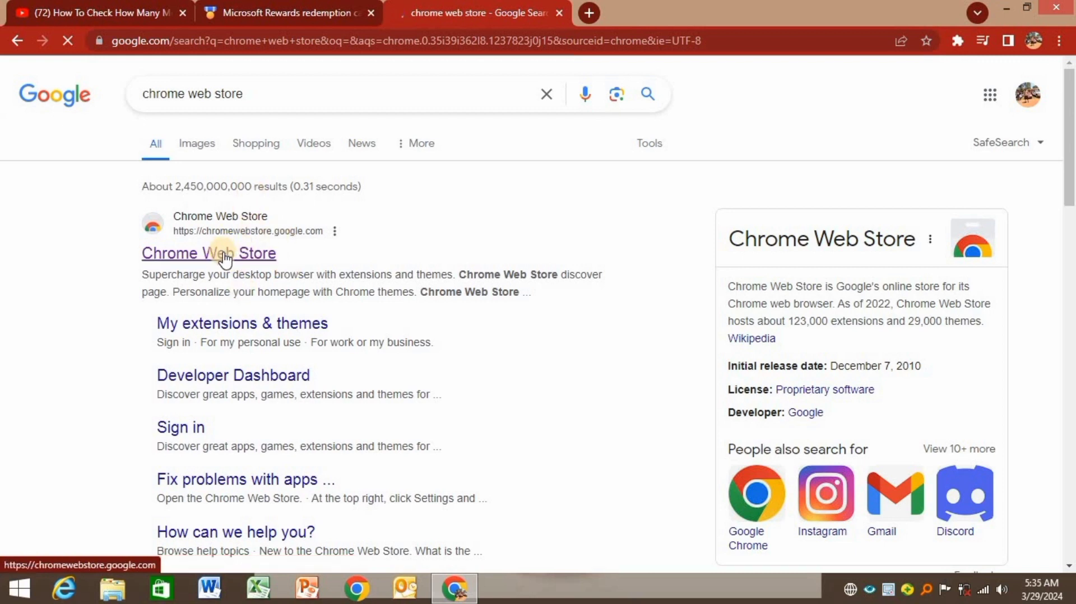
left_click(209, 253)
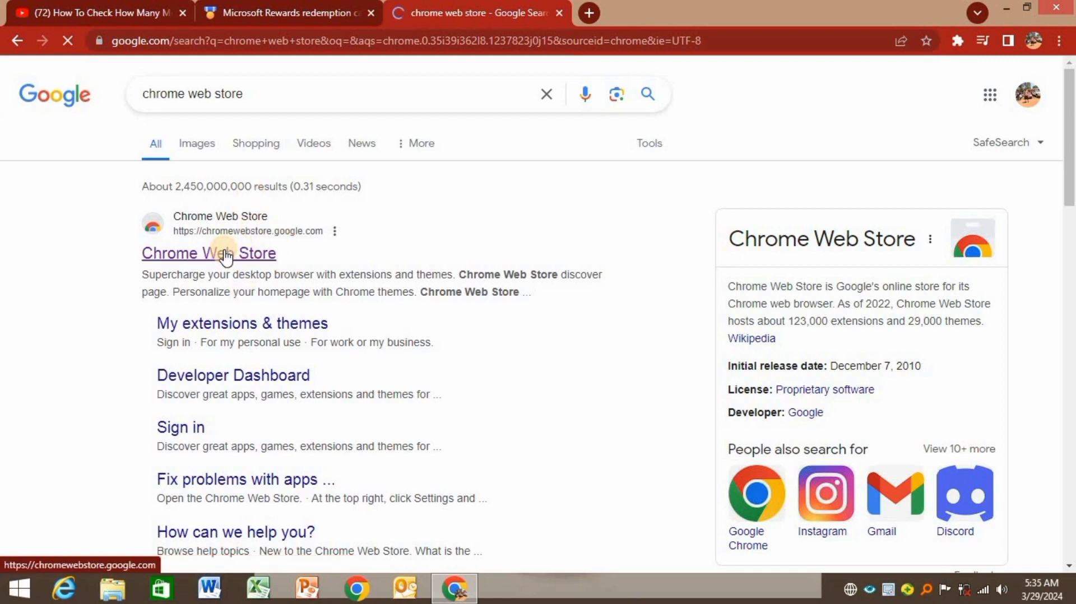
left_click(208, 253)
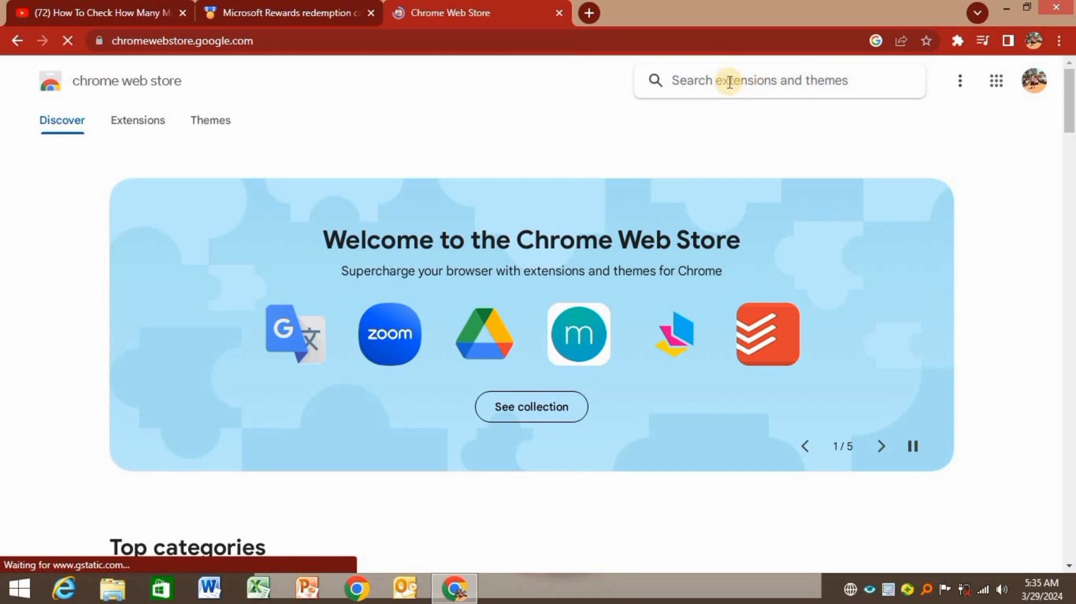
Search the store for 'bing automation' and scroll through the extension results.
type("b")
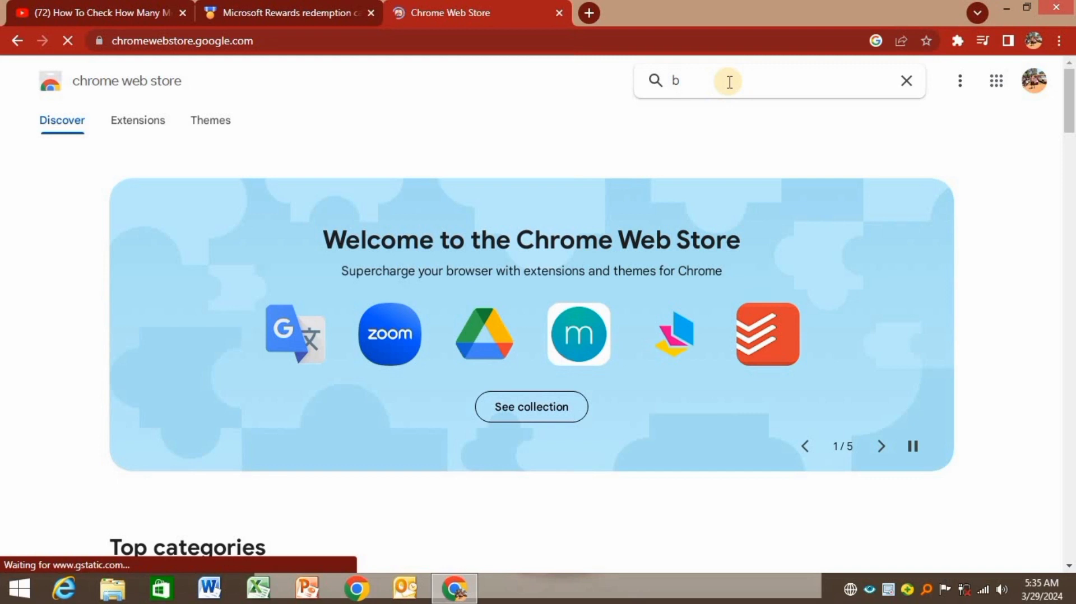
type("ing")
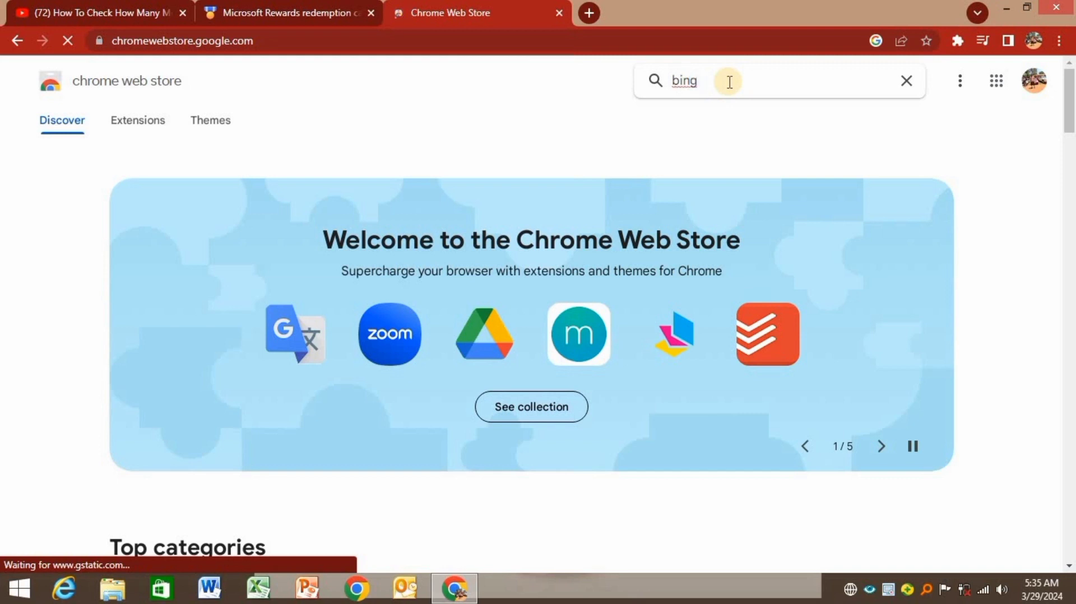
type("automat")
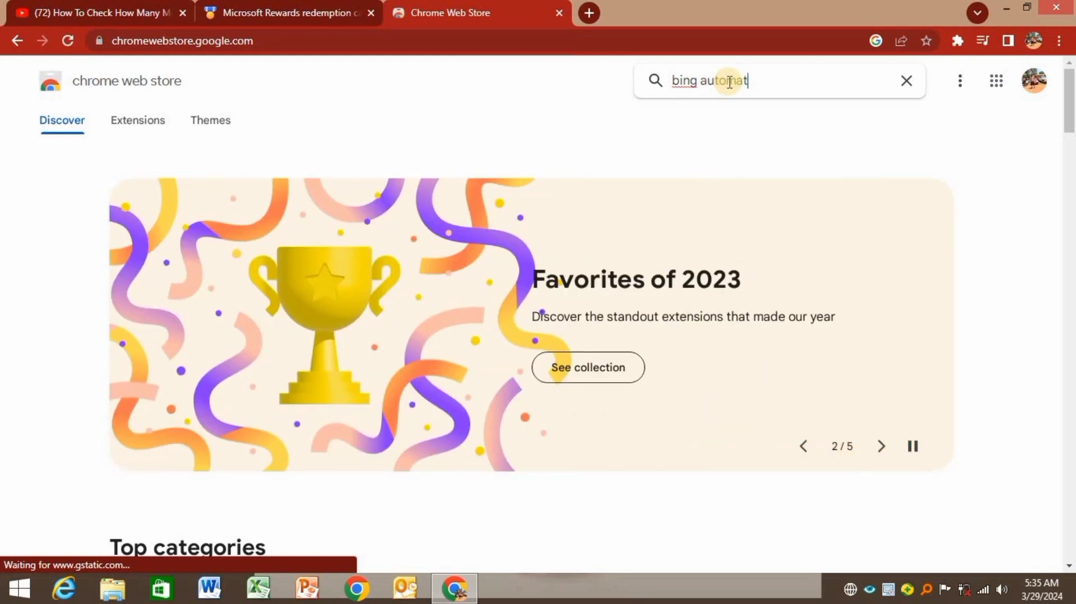
type("ion")
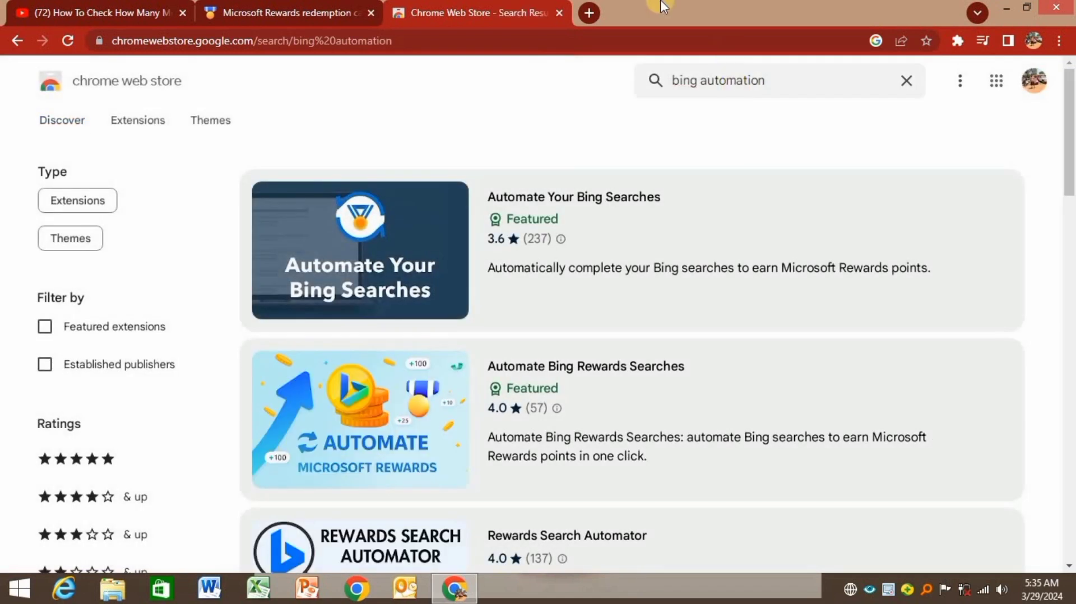
mouse_move(699, 250)
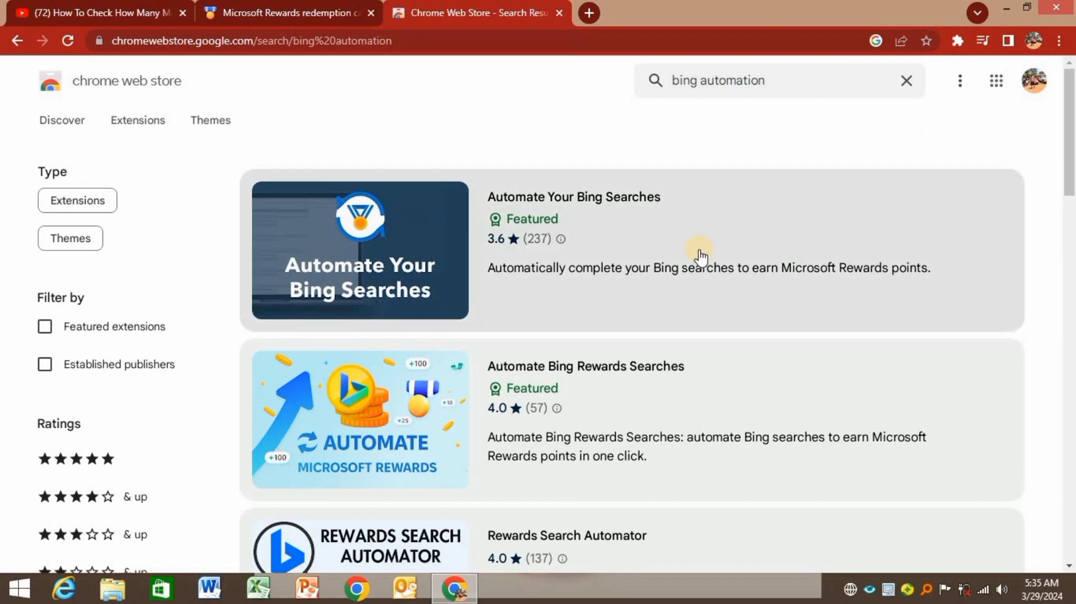
scroll("down", 3)
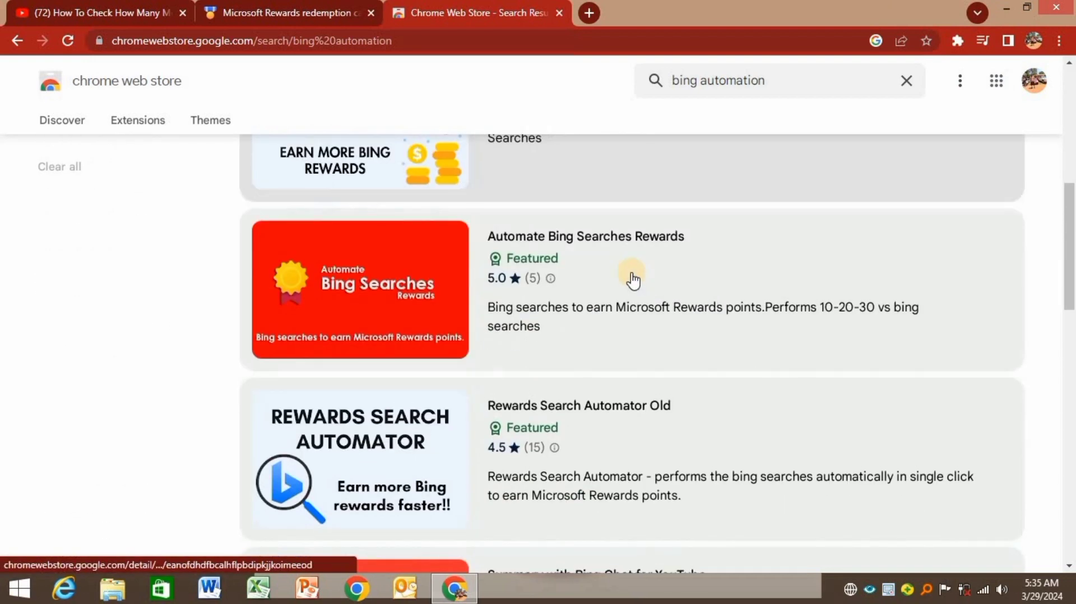
scroll("down", 3)
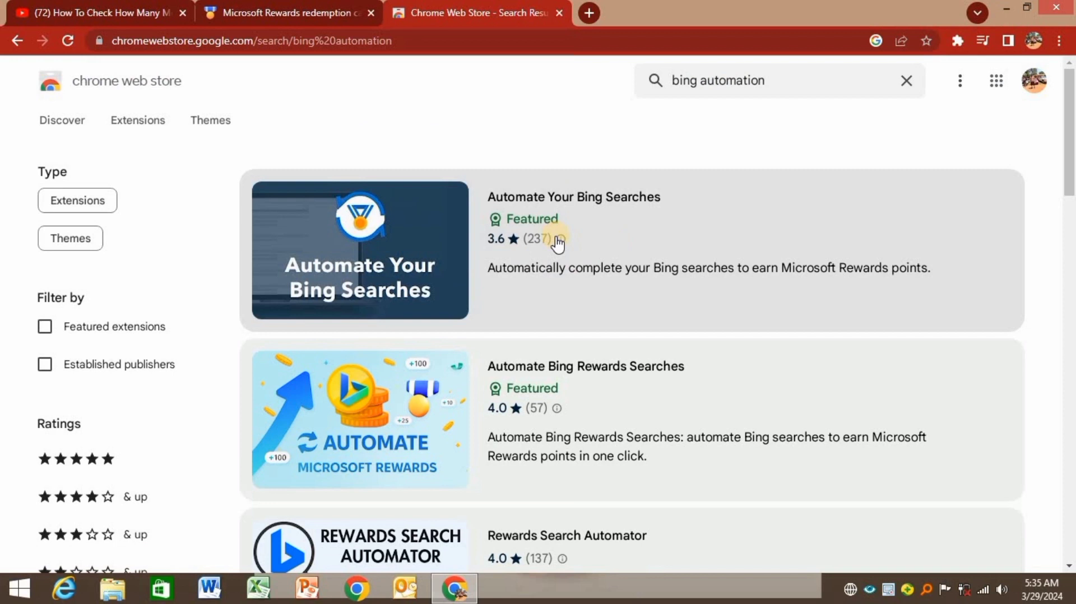
mouse_move(560, 238)
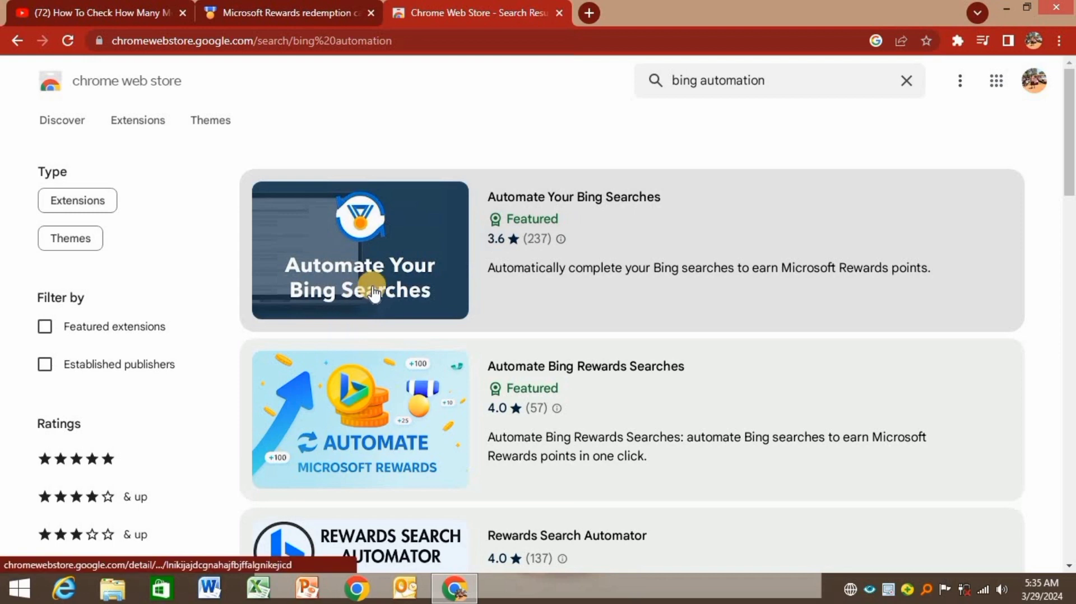
Open the Automate Your Bing Searches page and add the extension to Chrome.
left_click(359, 250)
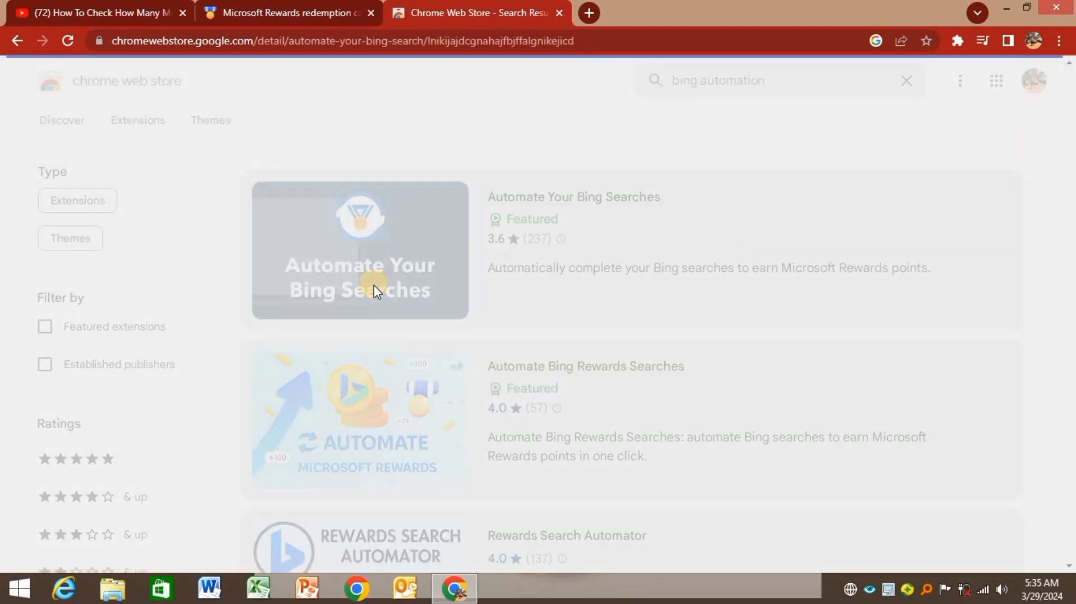
left_click(360, 251)
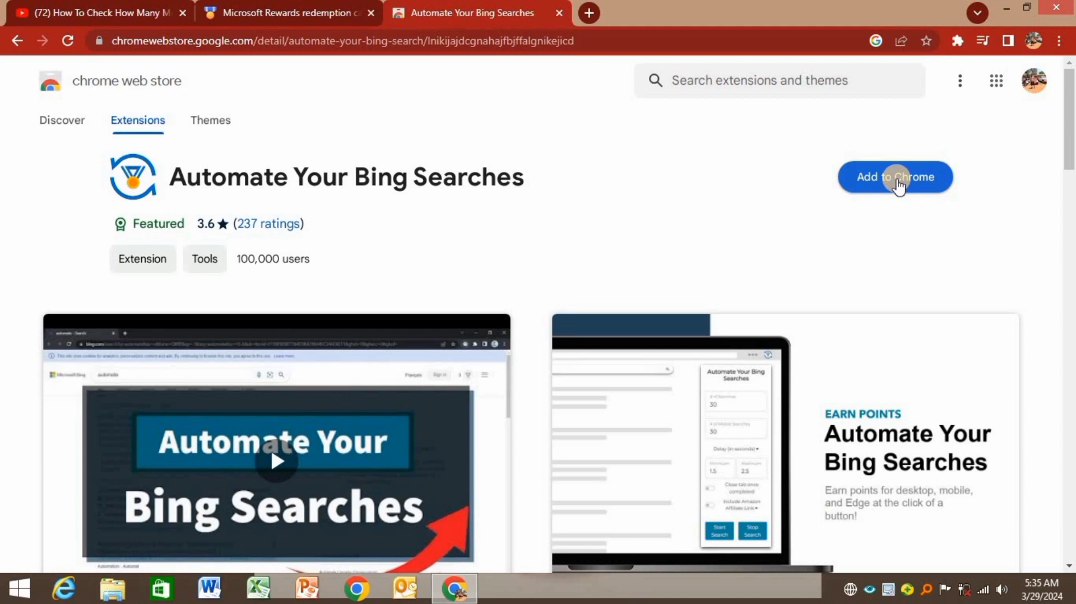
left_click(894, 176)
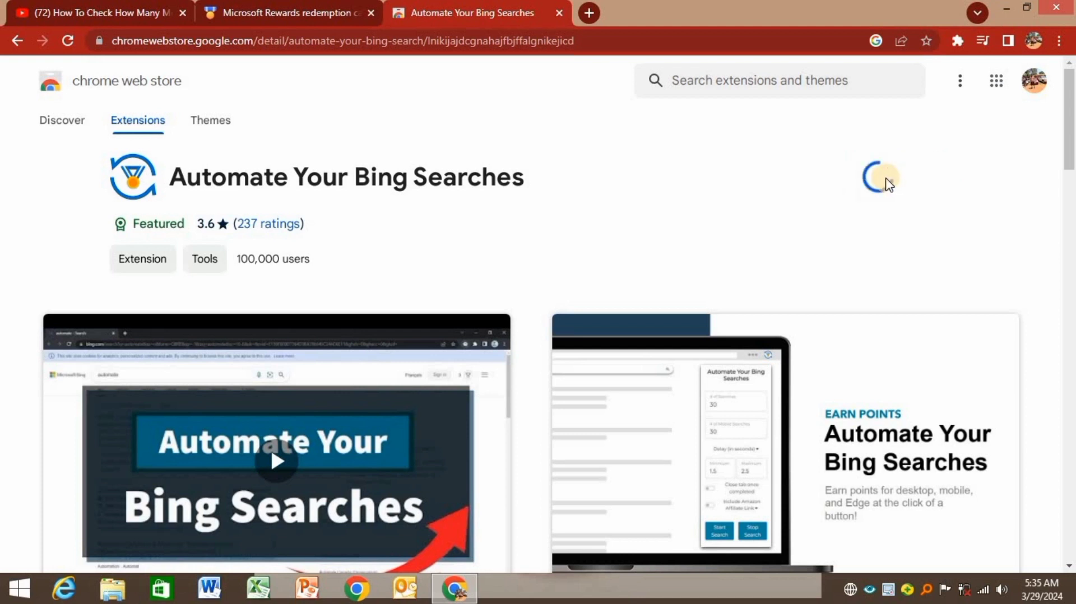
left_click(881, 176)
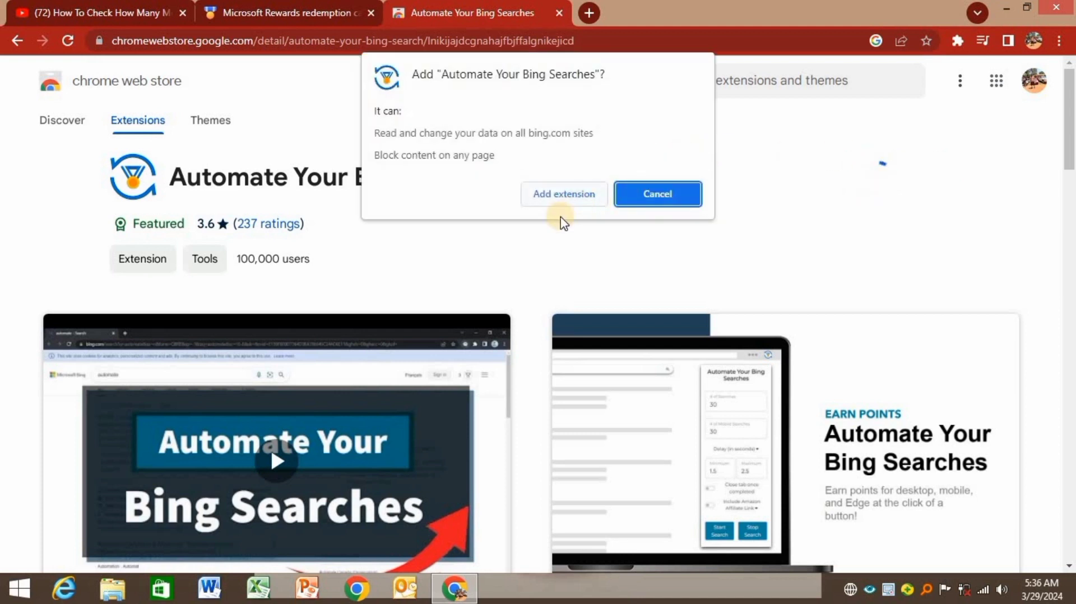
left_click(563, 193)
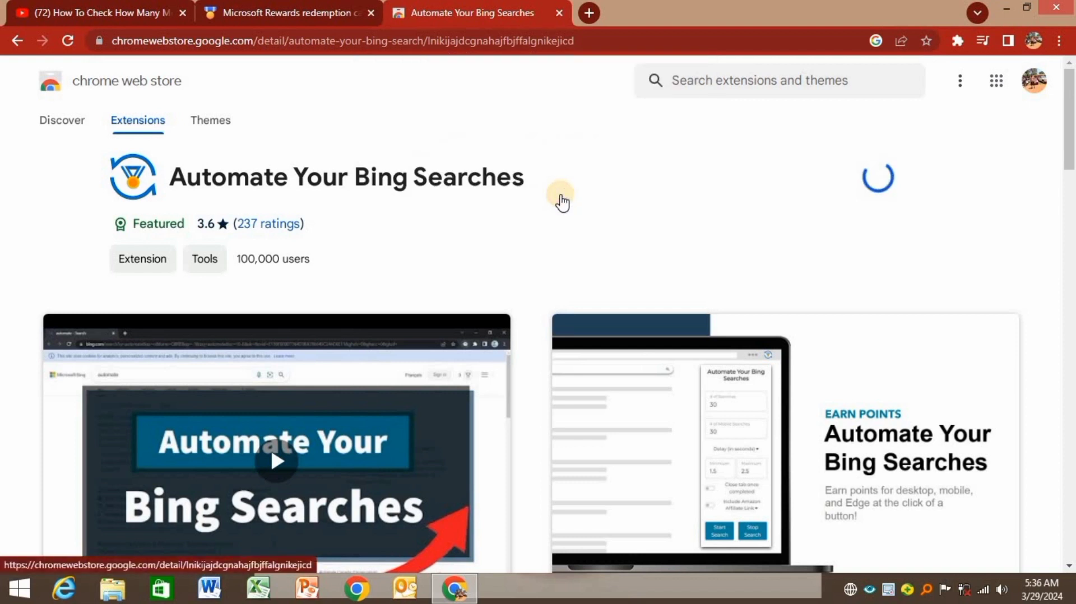
mouse_move(721, 128)
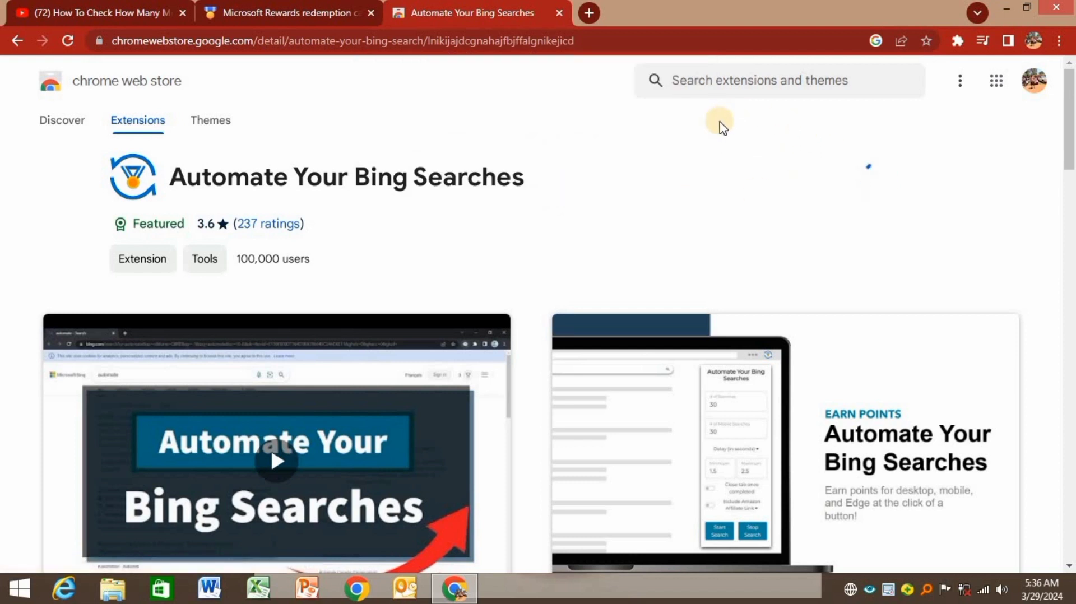
mouse_move(832, 152)
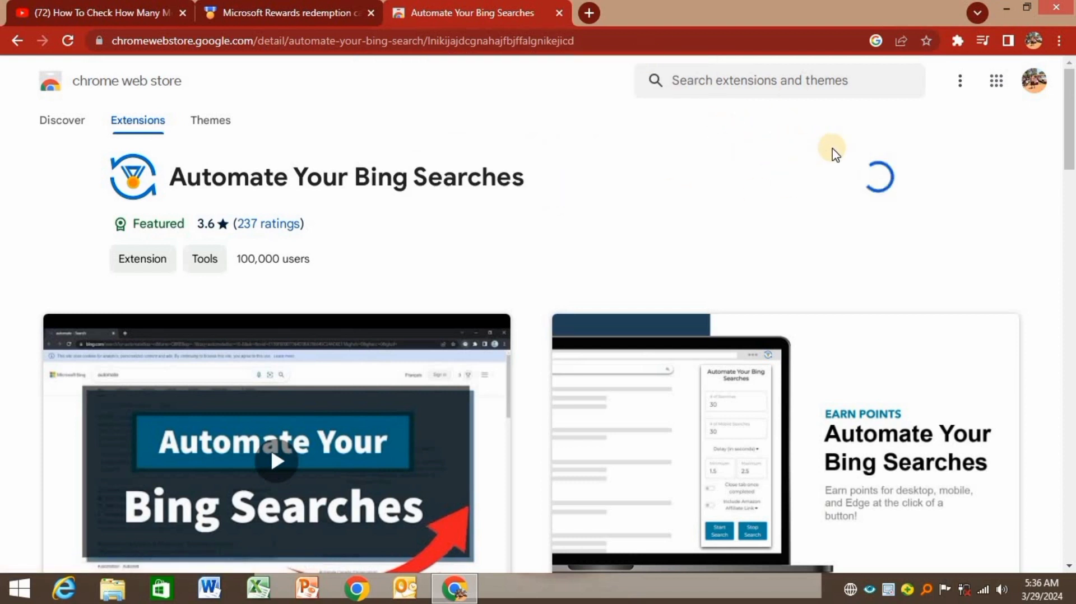
left_click(877, 177)
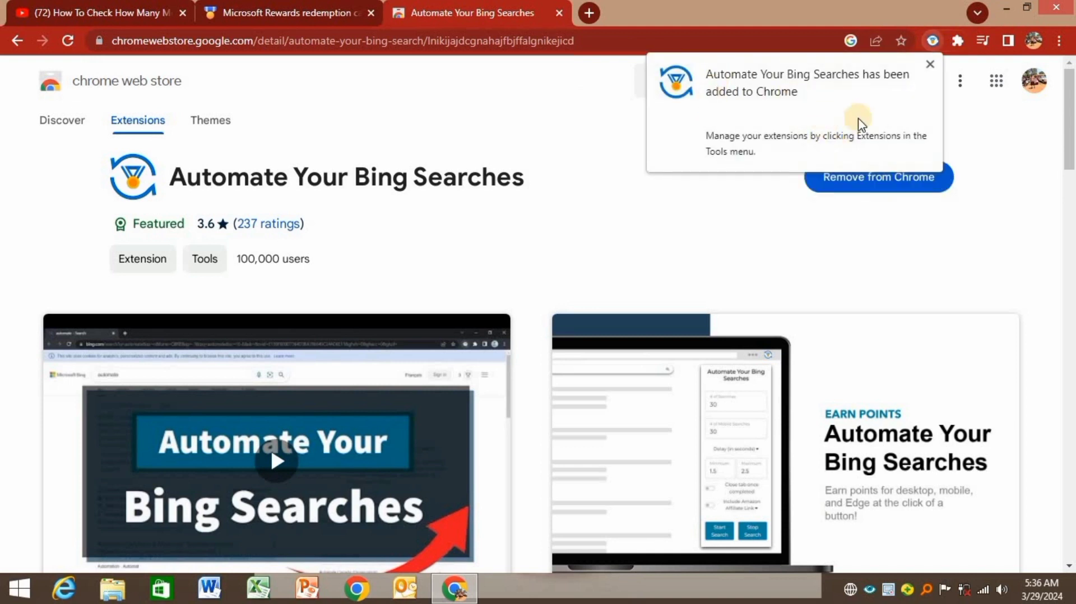
mouse_move(769, 141)
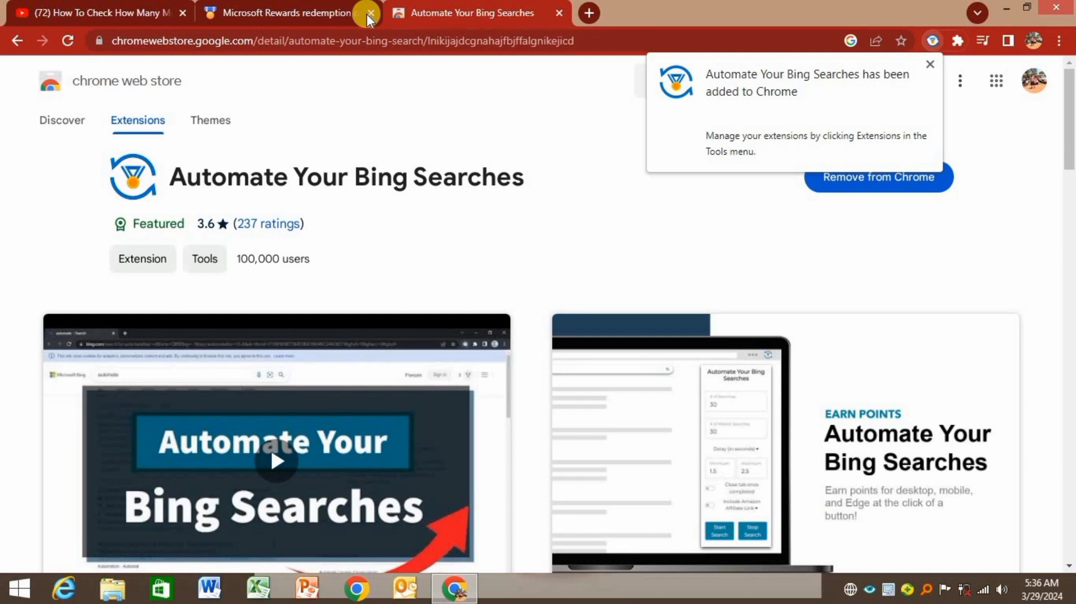
On the Microsoft Rewards tab, view and close today's points breakdown.
left_click(288, 12)
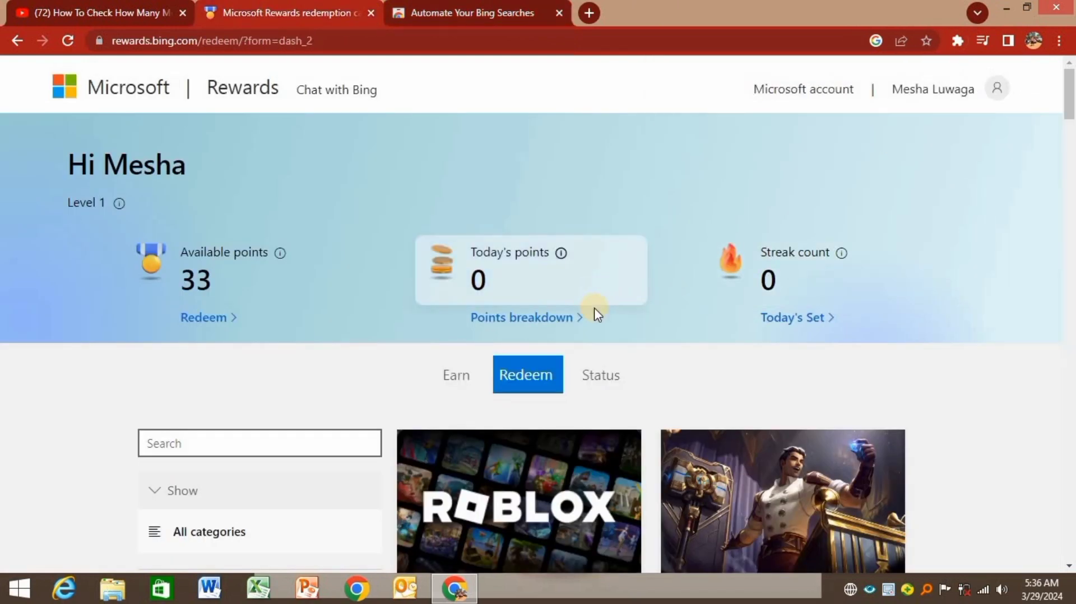
left_click(522, 317)
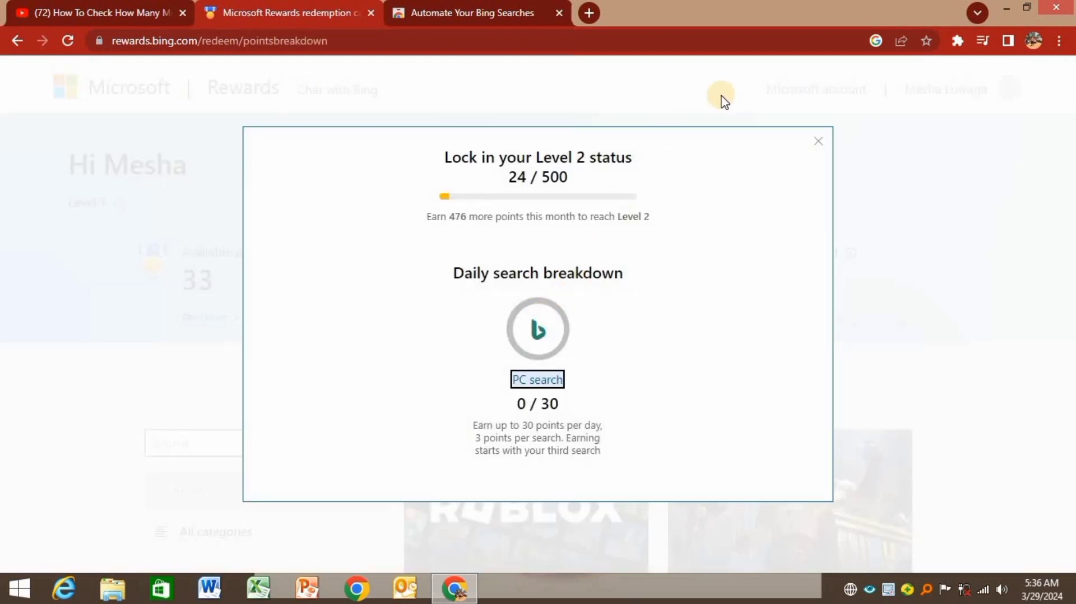
left_click(817, 141)
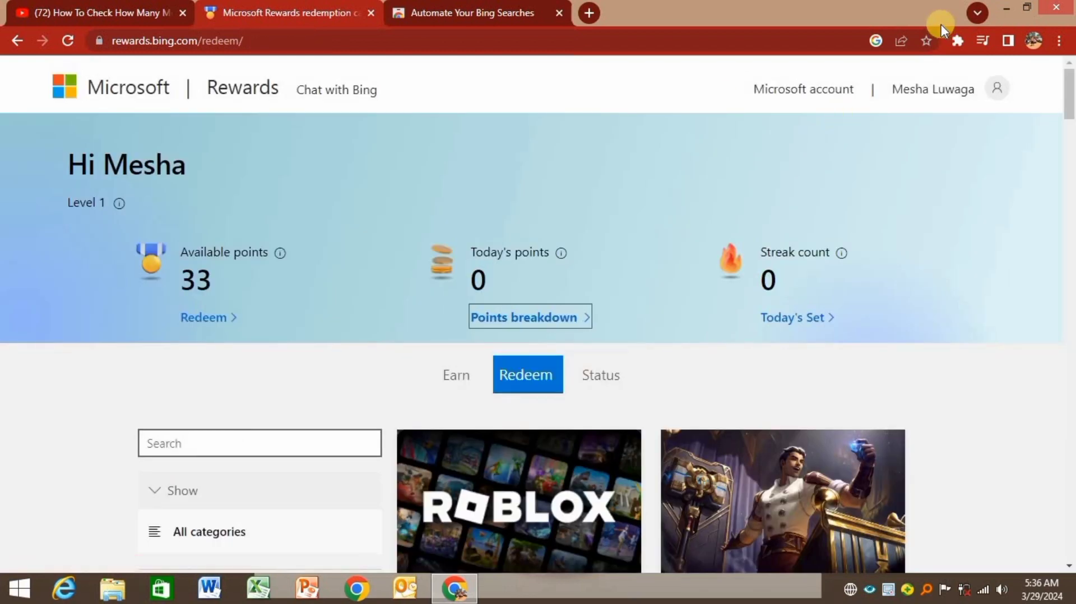
Pin Automate Your Bing Searches to the Chrome toolbar from the Extensions menu.
left_click(957, 41)
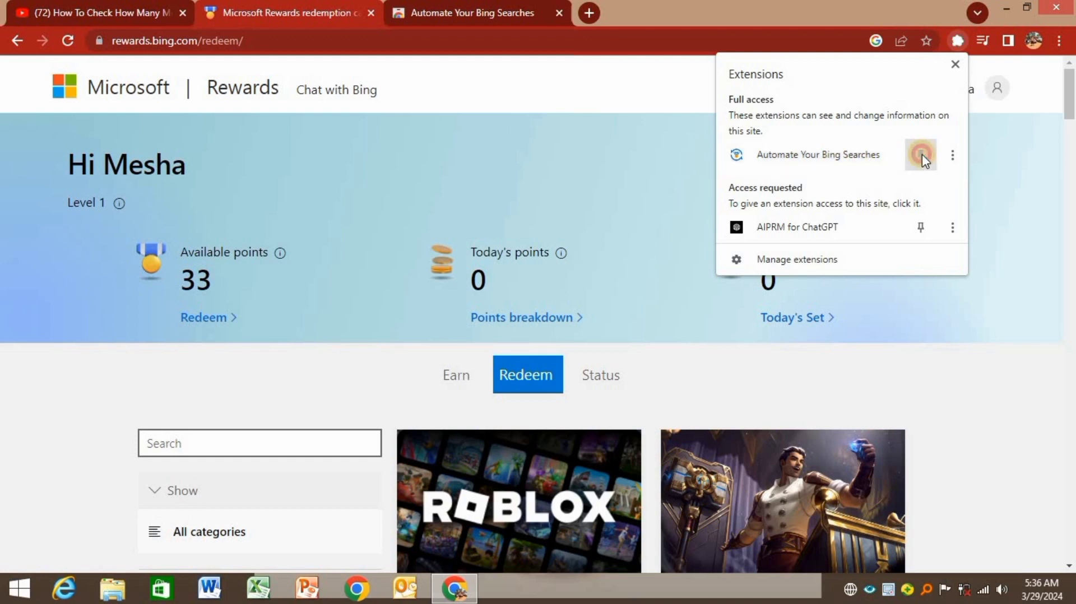
left_click(954, 64)
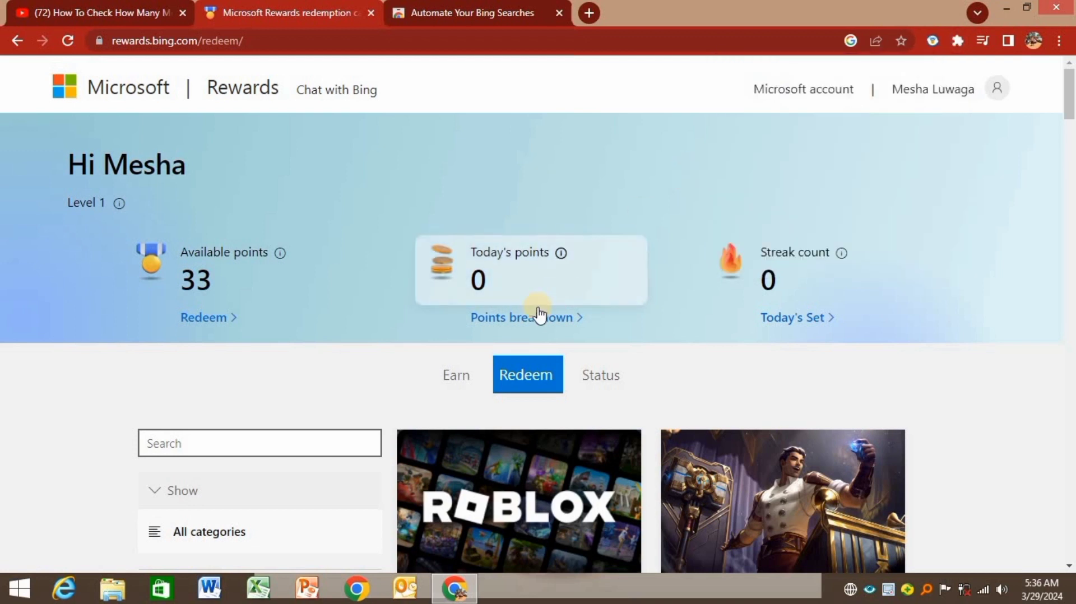
left_click(526, 317)
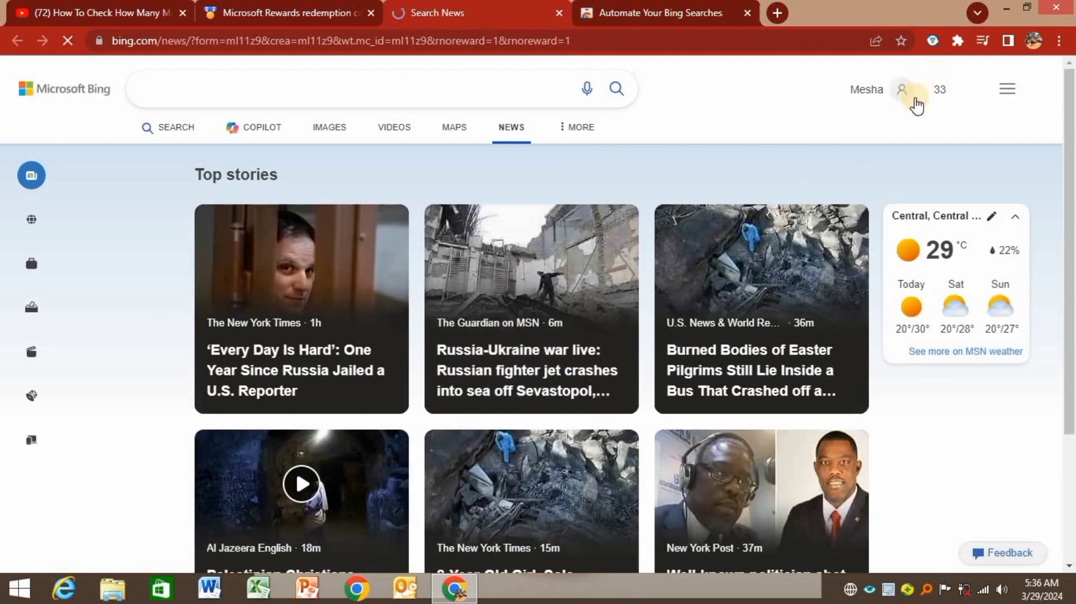
mouse_move(930, 41)
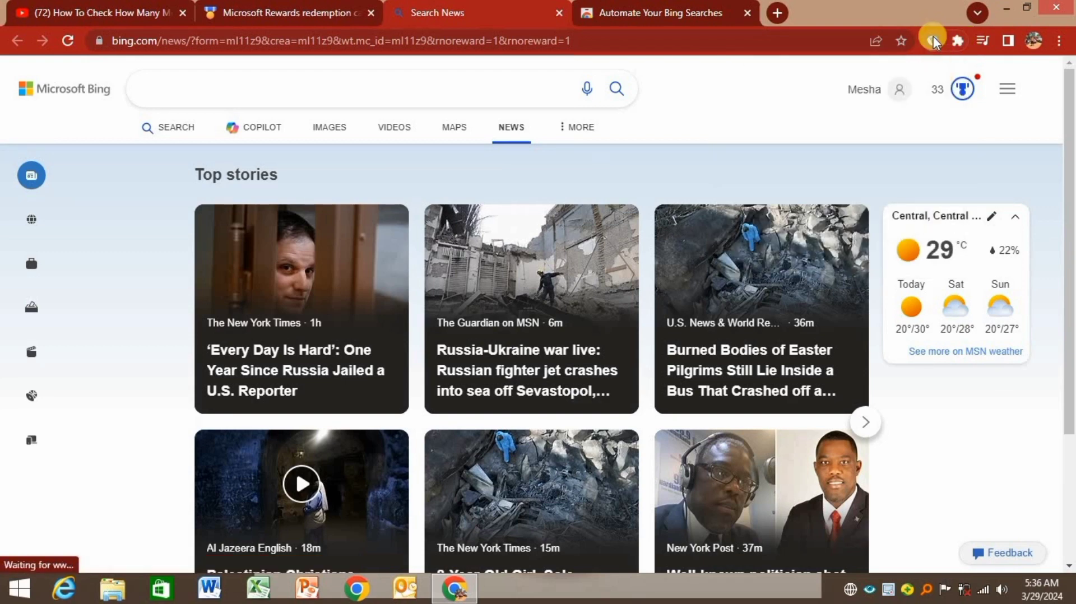
Open the pinned Bing automation extension's menu from the Bing News page.
left_click(933, 41)
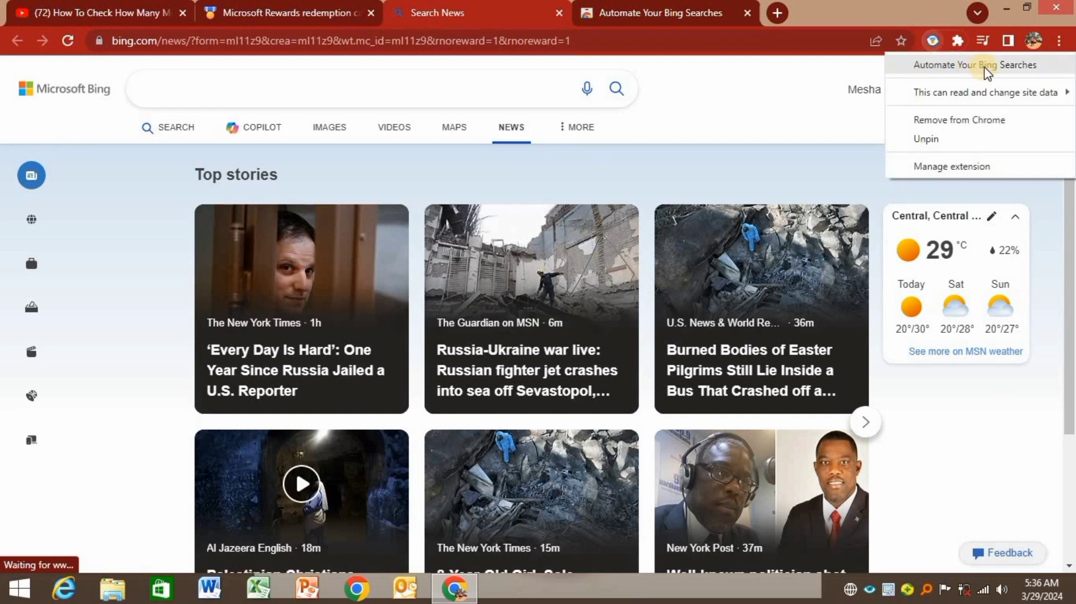
Accept the risks, enable 'Start activities after searches', and start the automated activities.
left_click(973, 64)
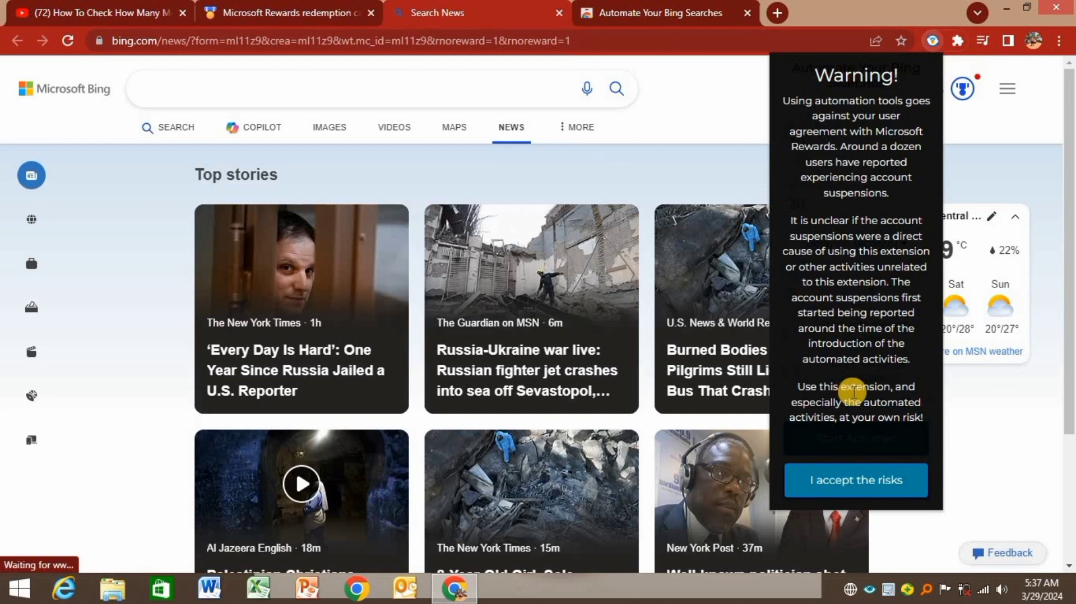
left_click(855, 480)
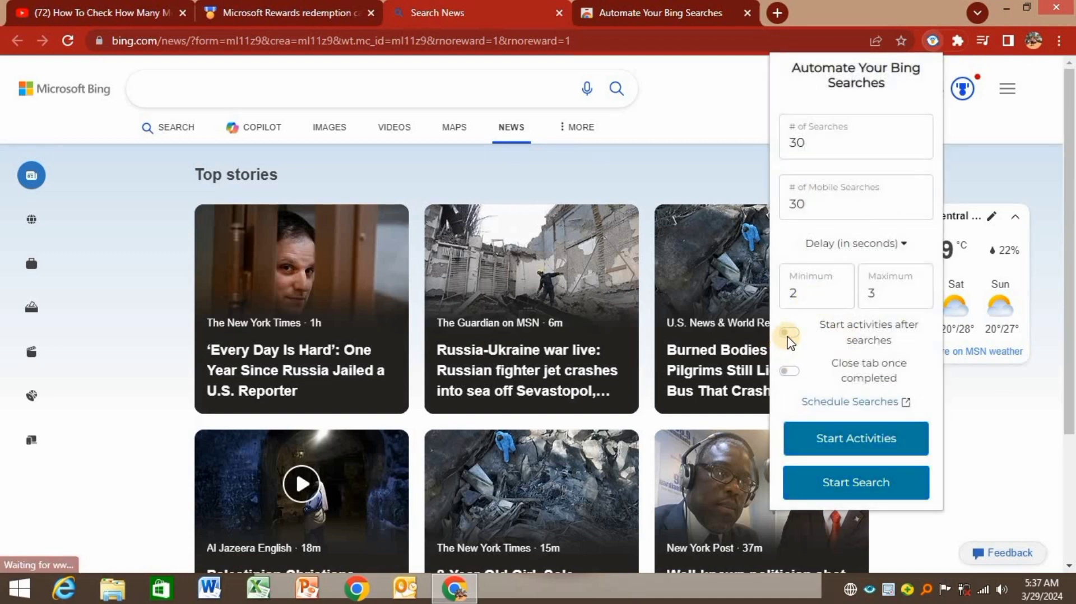
left_click(817, 294)
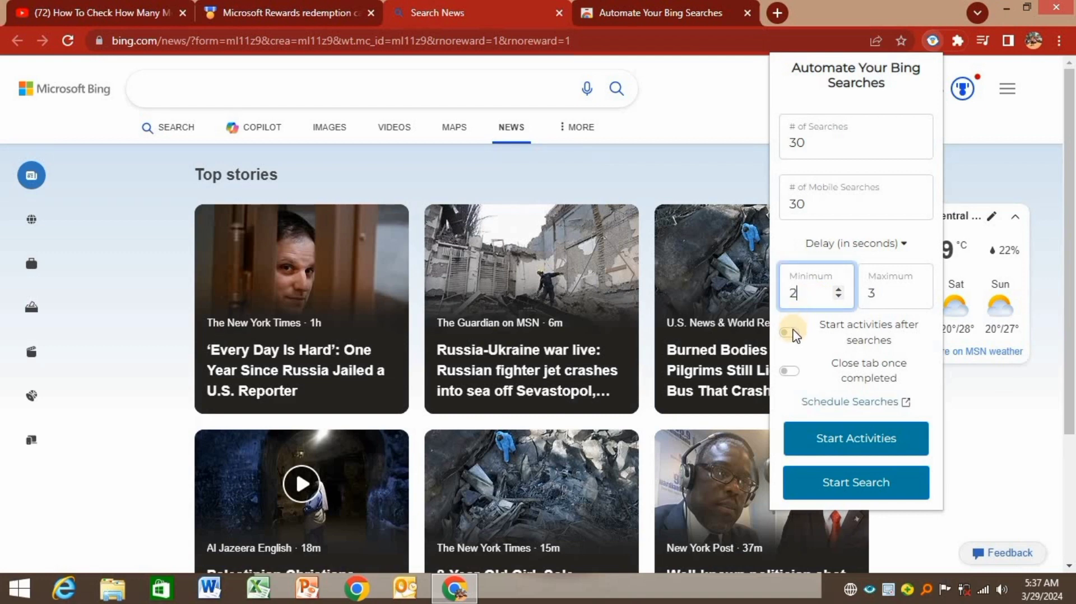
left_click(788, 332)
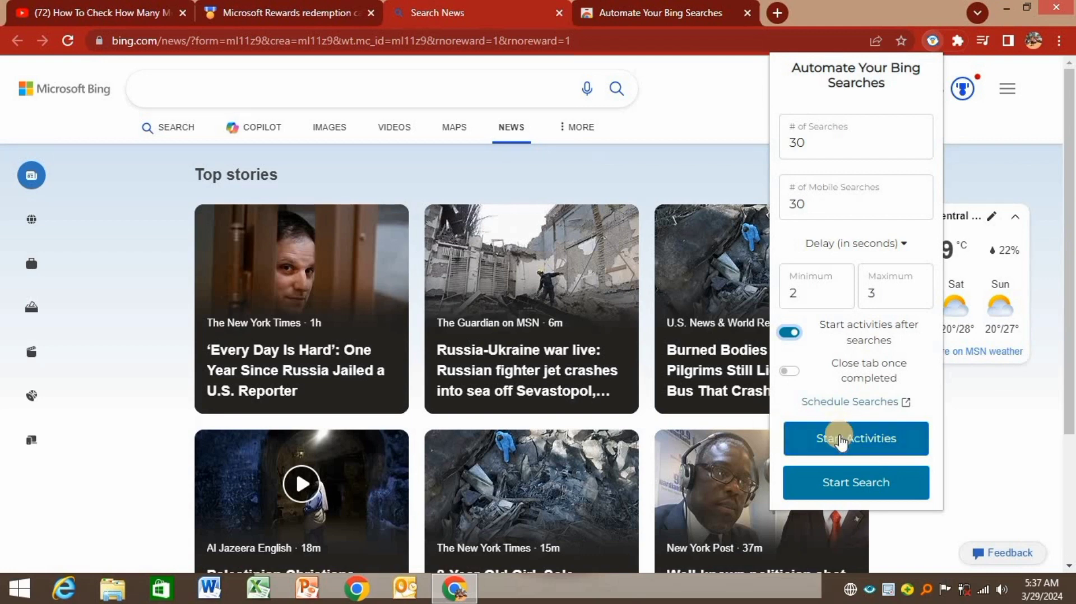
left_click(856, 438)
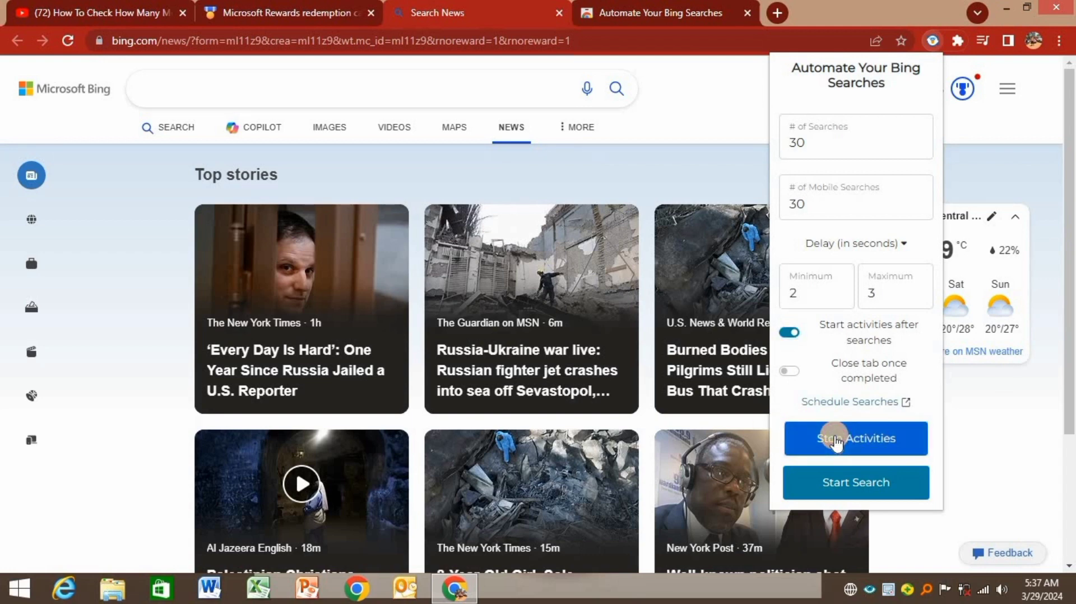
left_click(856, 438)
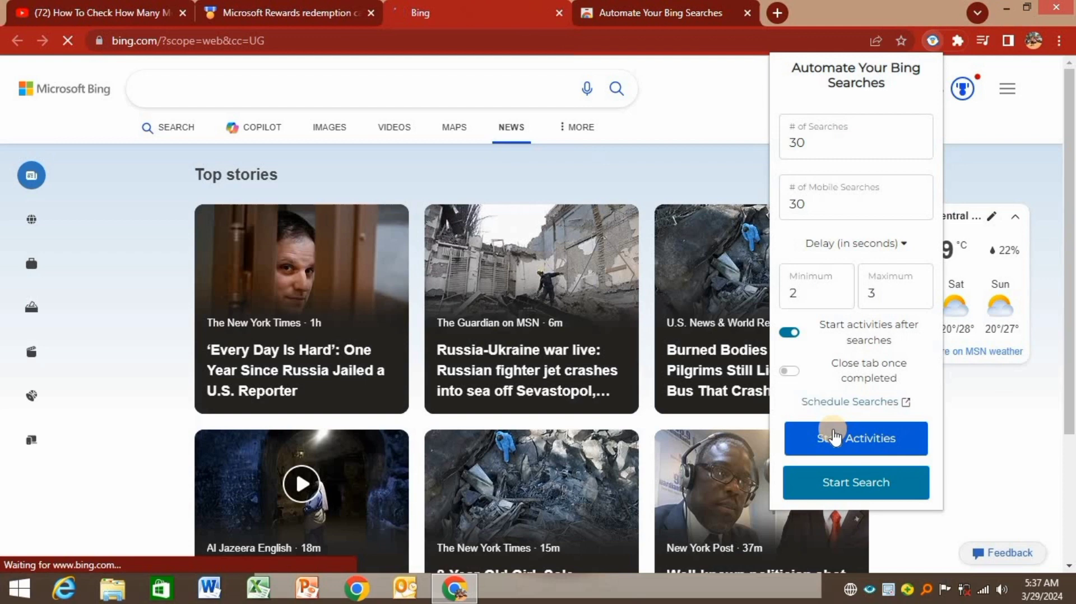
left_click(856, 438)
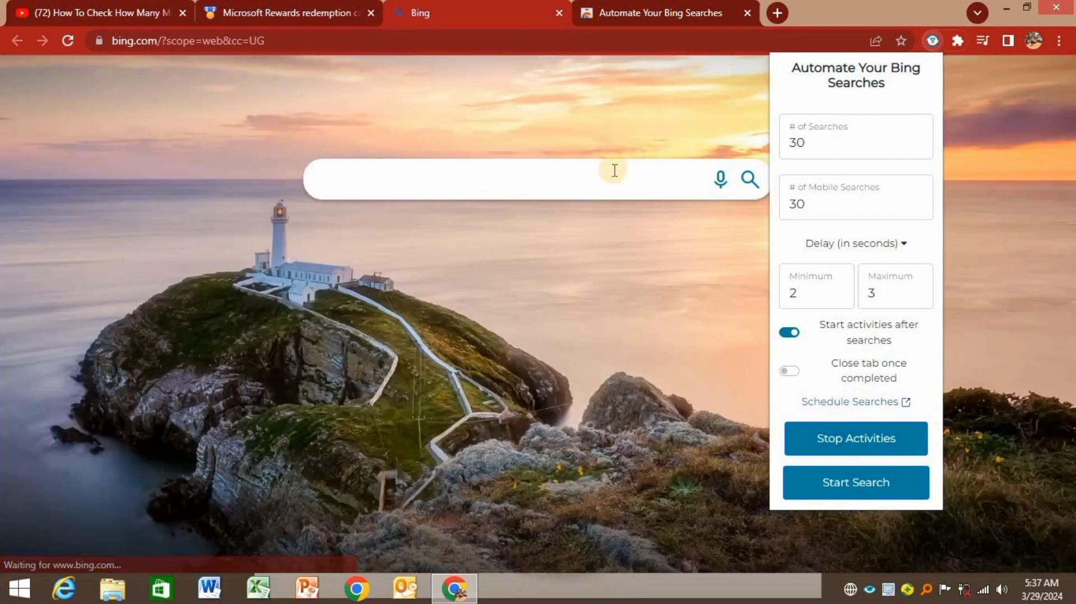